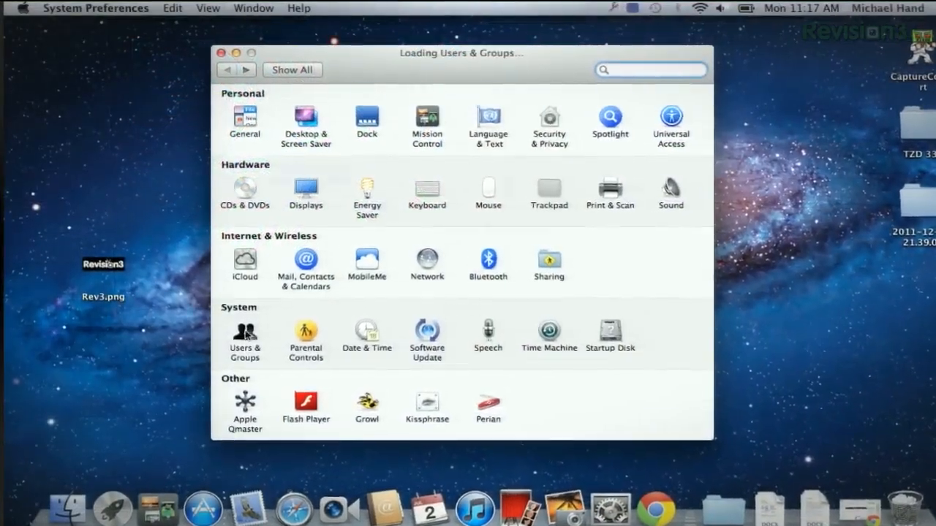
Step: Go into the Users & Groups pane from the System section
{"action": "left_click", "coordinate": [244, 334]}
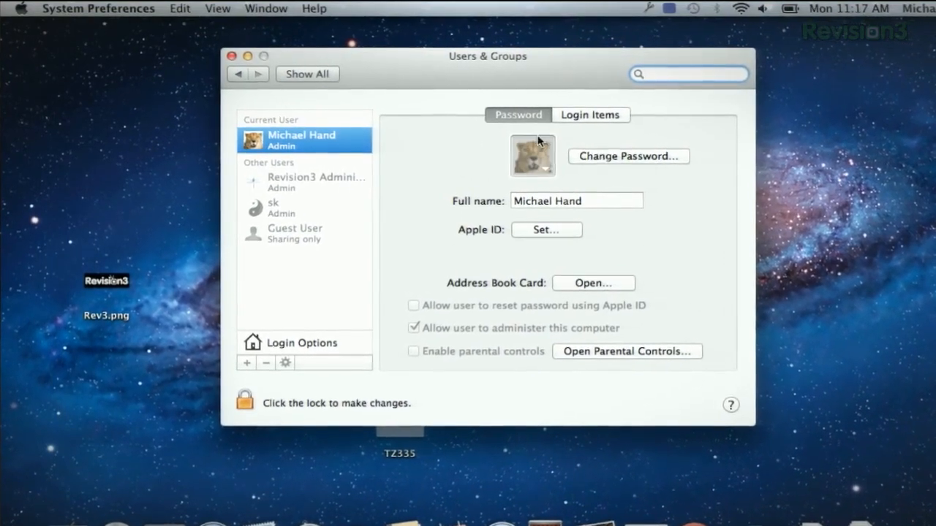
Step: Start Change Password… for the selected current admin user
{"action": "left_click", "coordinate": [628, 155]}
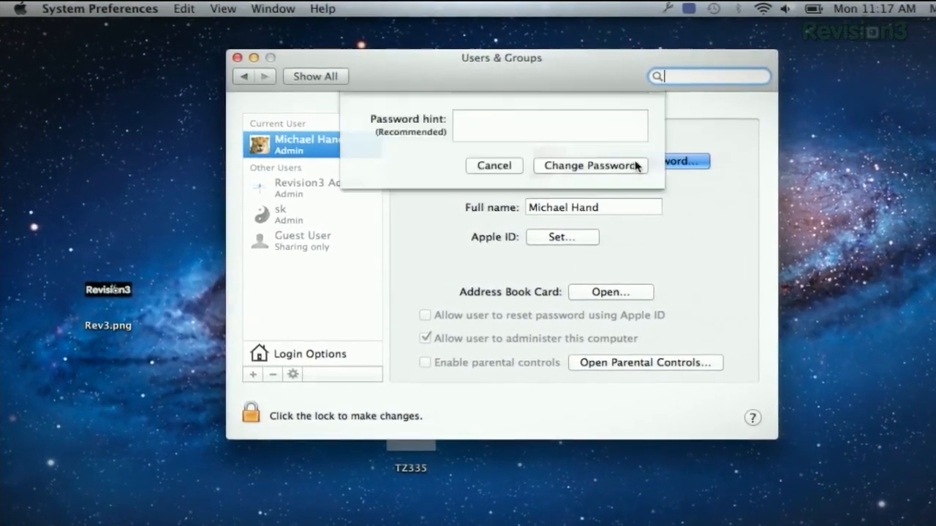
{"action": "left_click", "coordinate": [588, 165]}
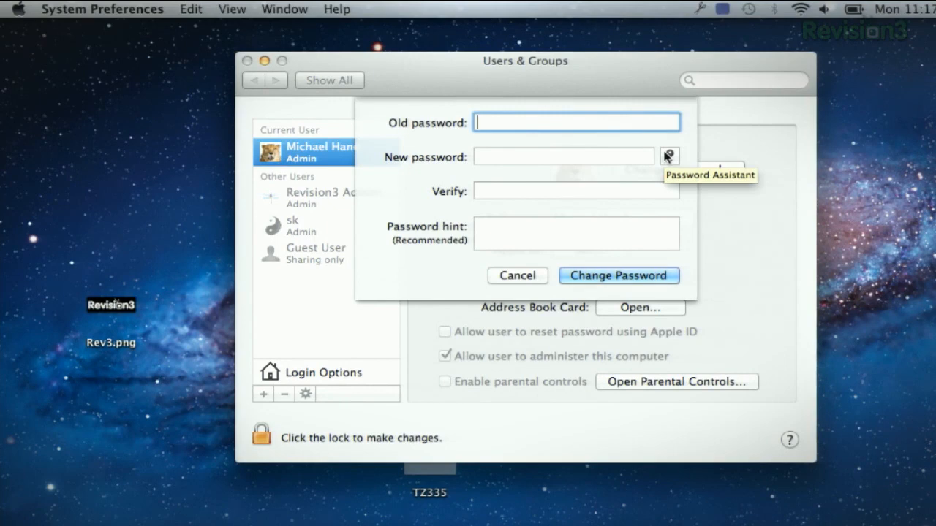
{"action": "left_click", "coordinate": [667, 155]}
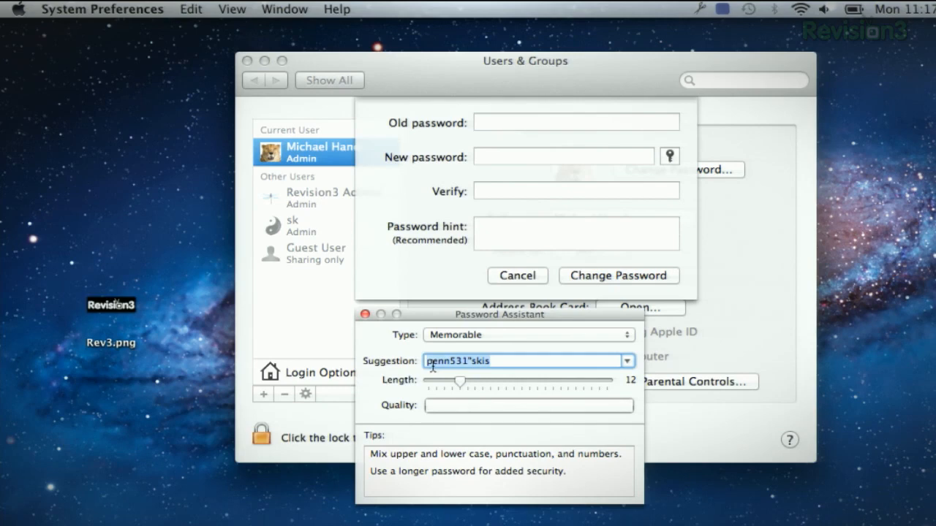
{"action": "mouse_move", "coordinate": [442, 386]}
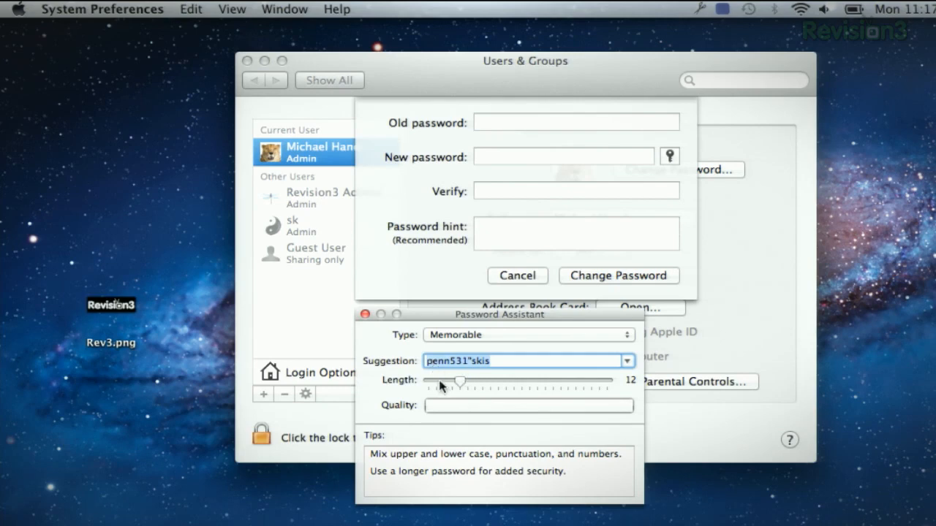
{"action": "left_click", "coordinate": [626, 360]}
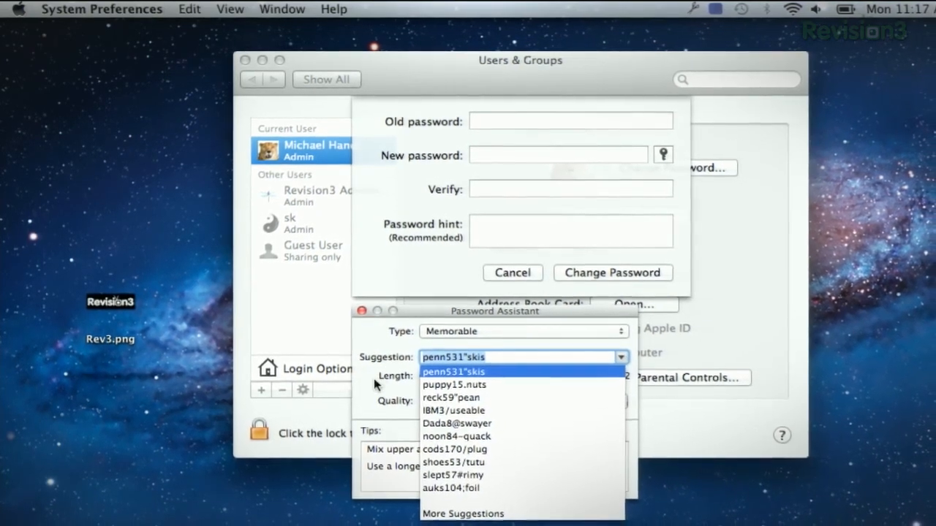
{"action": "left_click", "coordinate": [524, 330]}
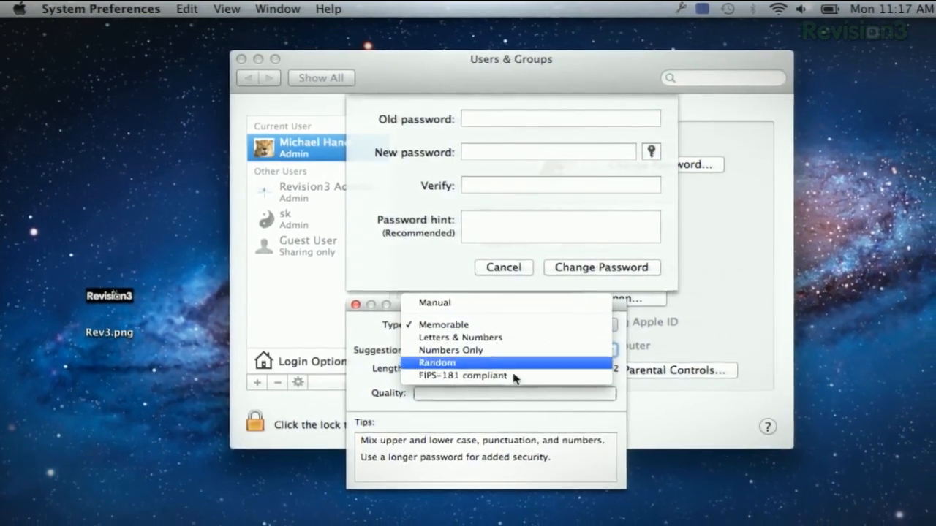
{"action": "left_click", "coordinate": [450, 350]}
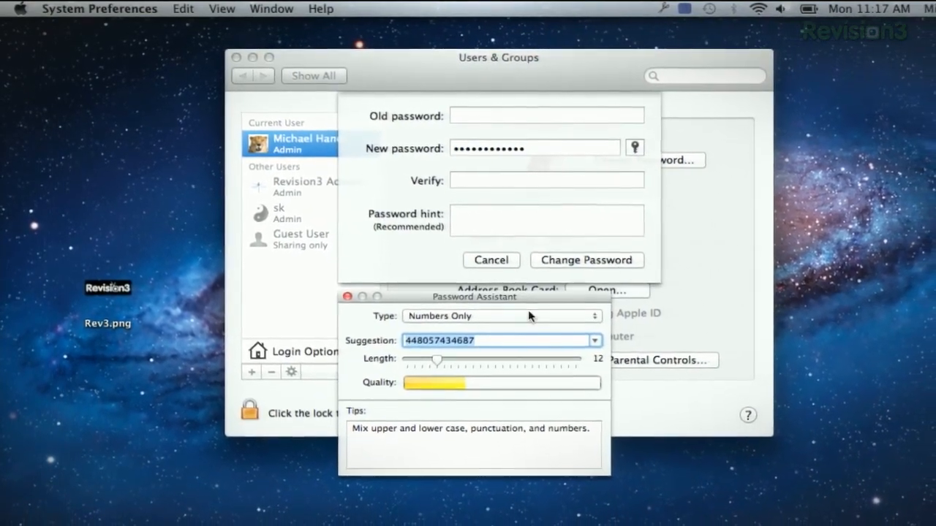